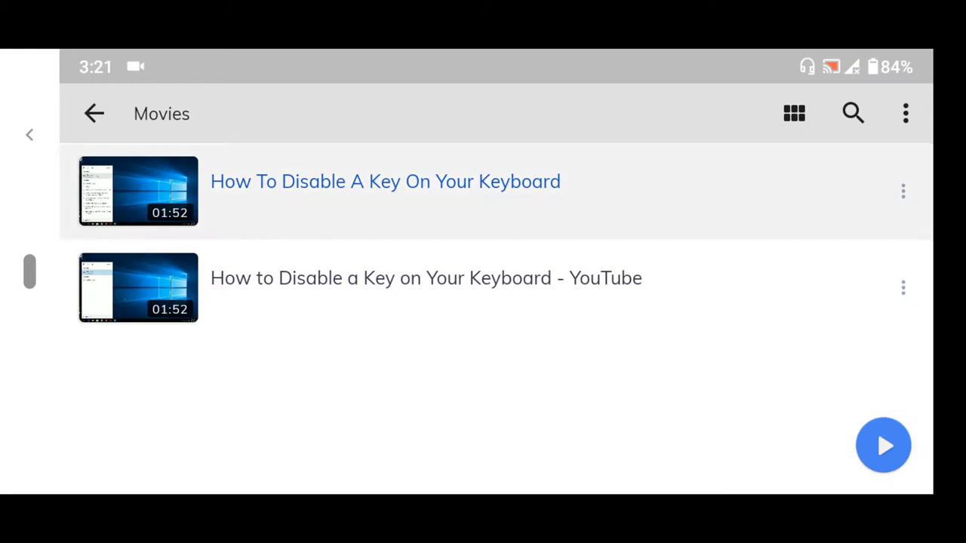
Play 'How To Disable A Key On Your Keyboard' from the Movies folder and show the controls.
left_click(385, 181)
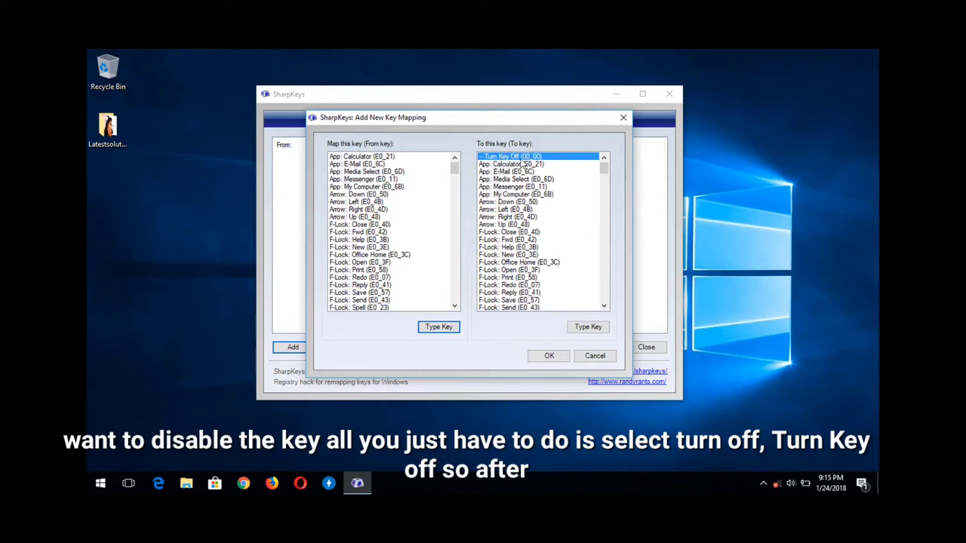
left_click(549, 356)
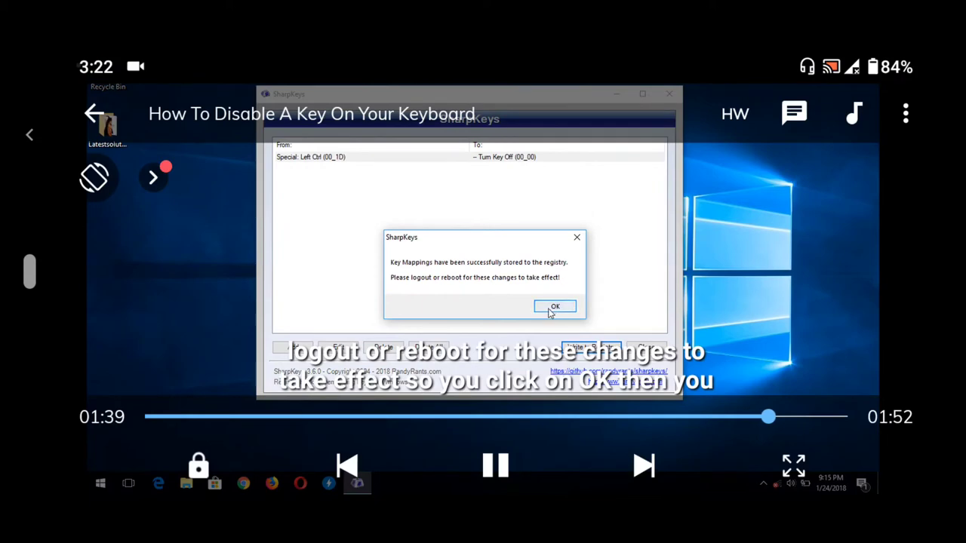
Pause the video and change the decoder from HW to SW.
left_click(555, 306)
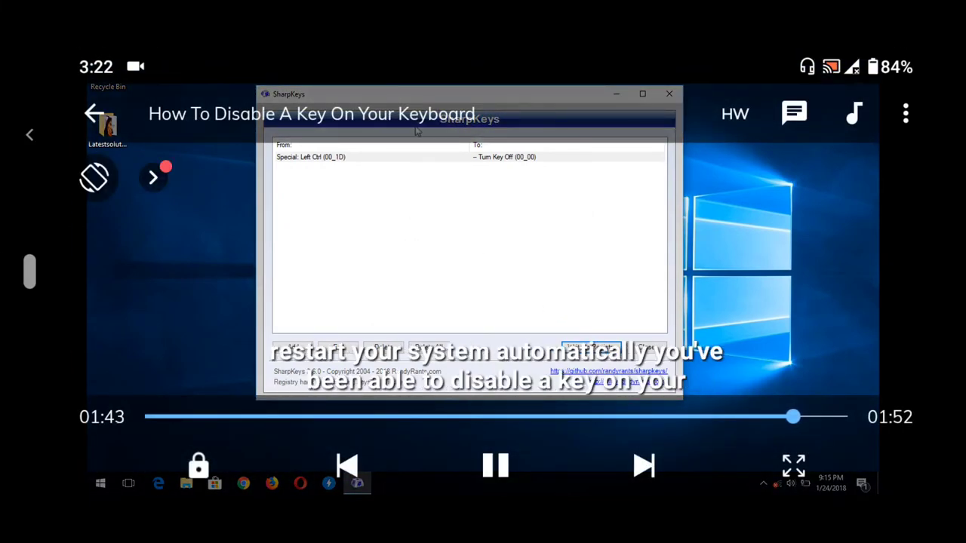
left_click(495, 465)
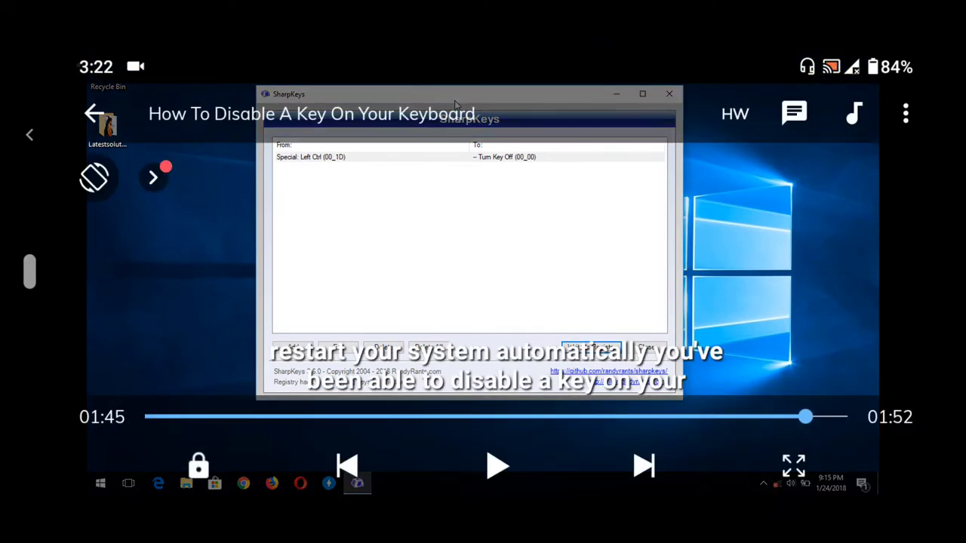
left_click(590, 346)
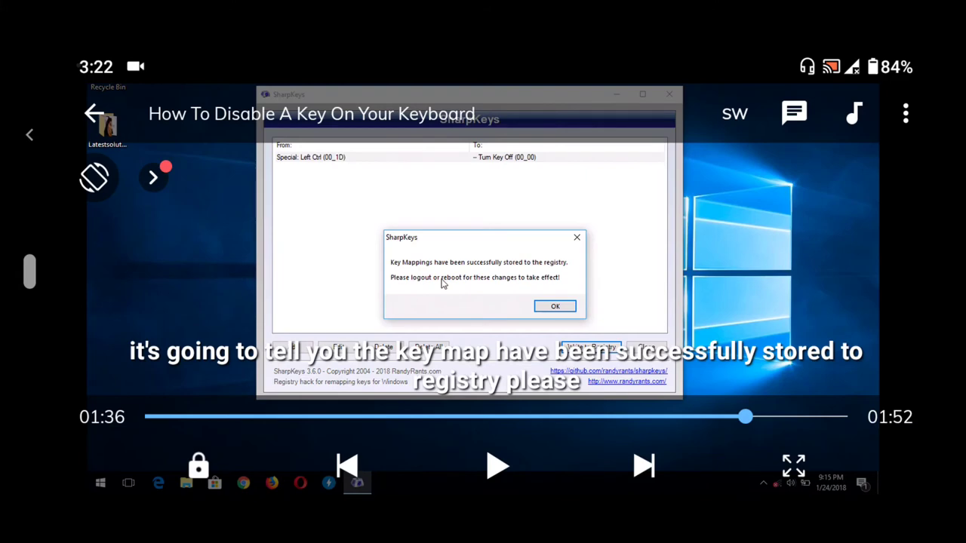
Seek back to 00:57, pause there, and bring up the overflow options menu.
left_click(733, 113)
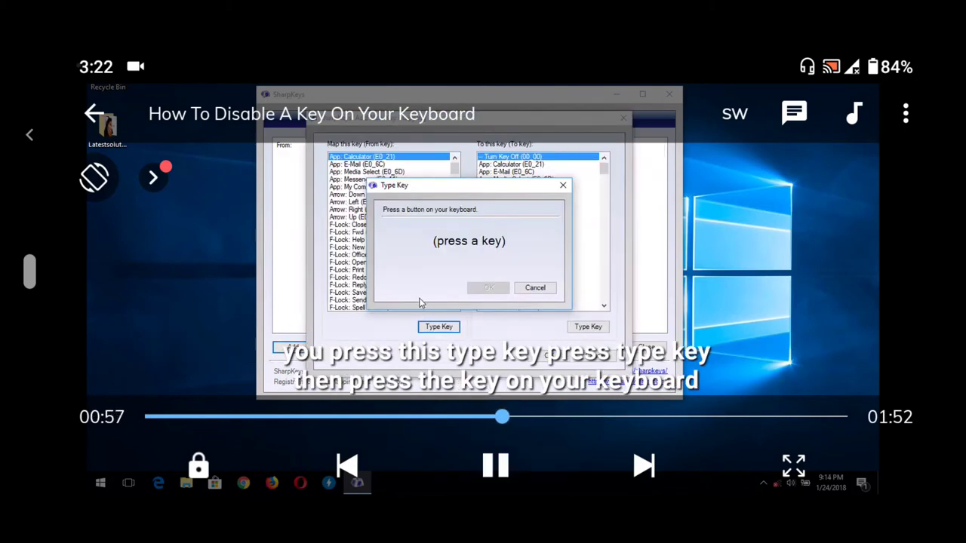
left_click(495, 465)
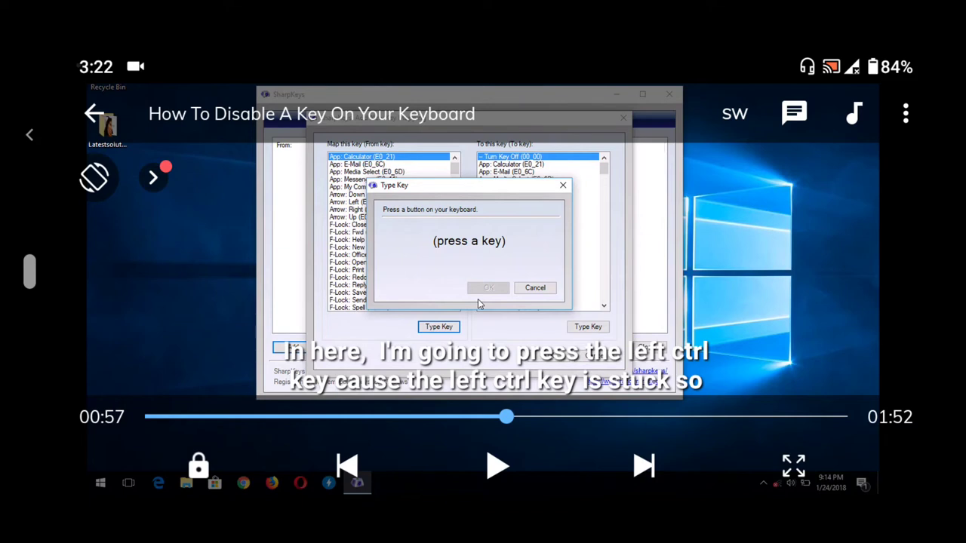
left_click(905, 114)
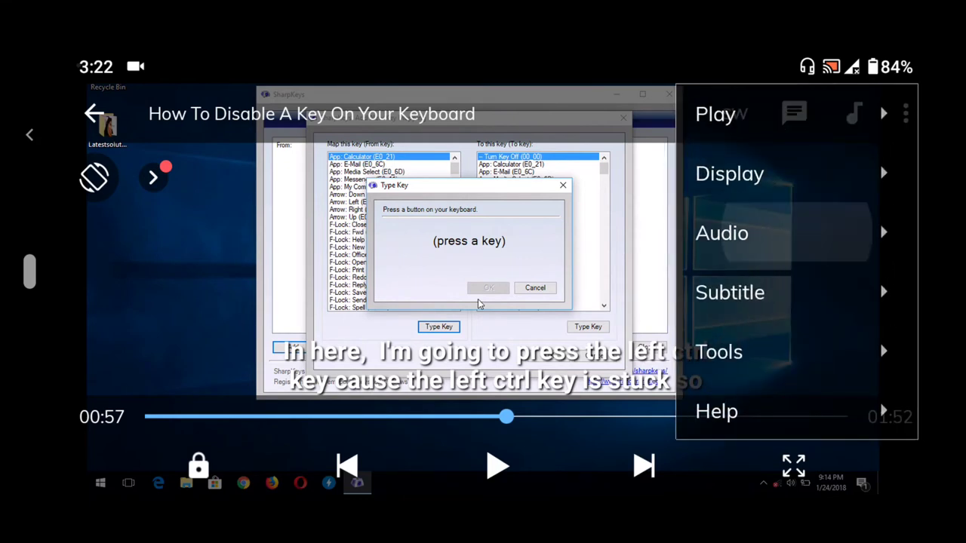
Choose Audio > Audio synchronization, showing the 0.00 s offset adjuster.
left_click(721, 232)
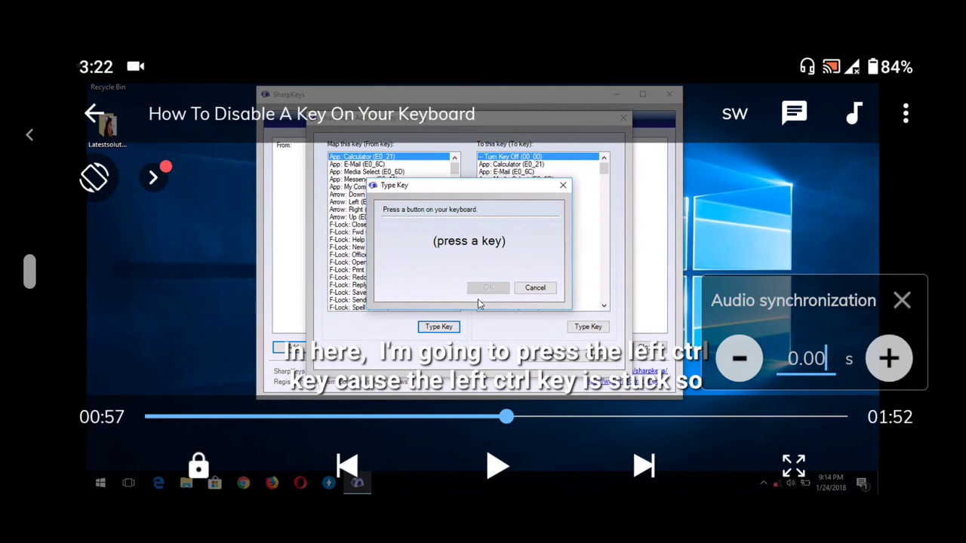
Raise the audio synchronization offset to 0.19 s with playback resumed.
left_click(497, 465)
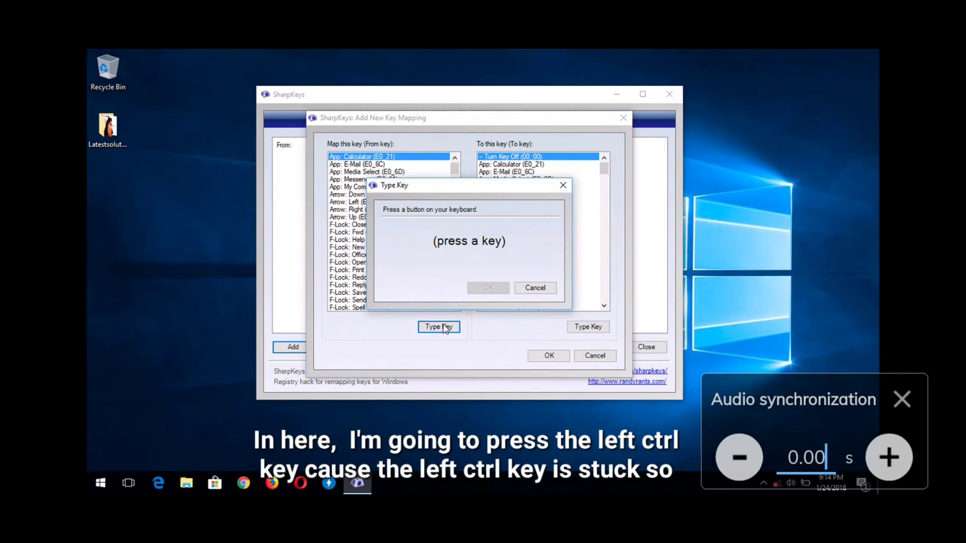
key("ctrl")
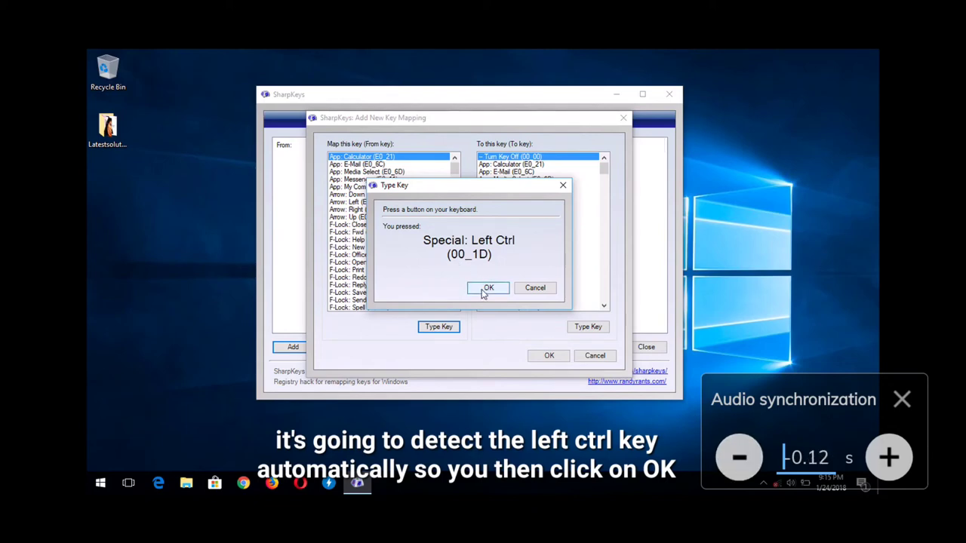
left_click(489, 287)
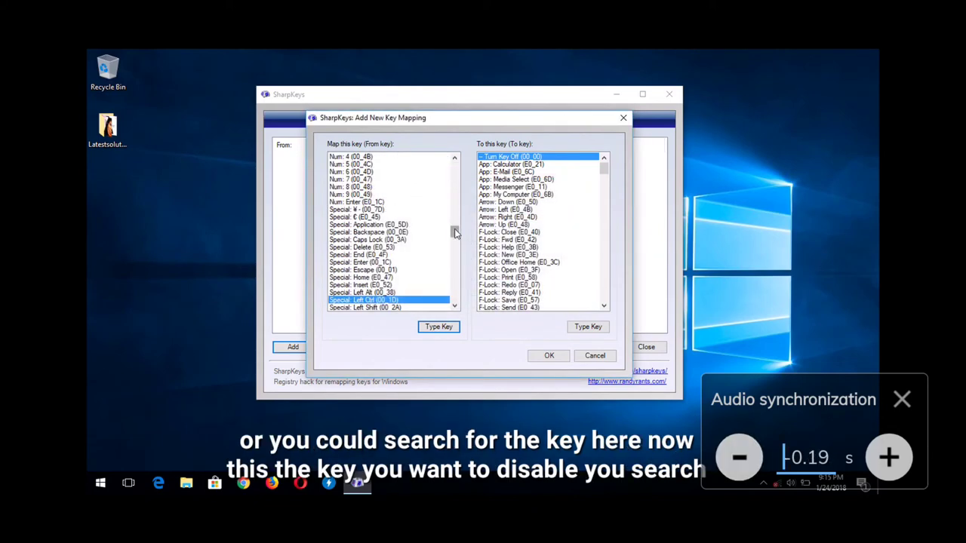
scroll("down", 3)
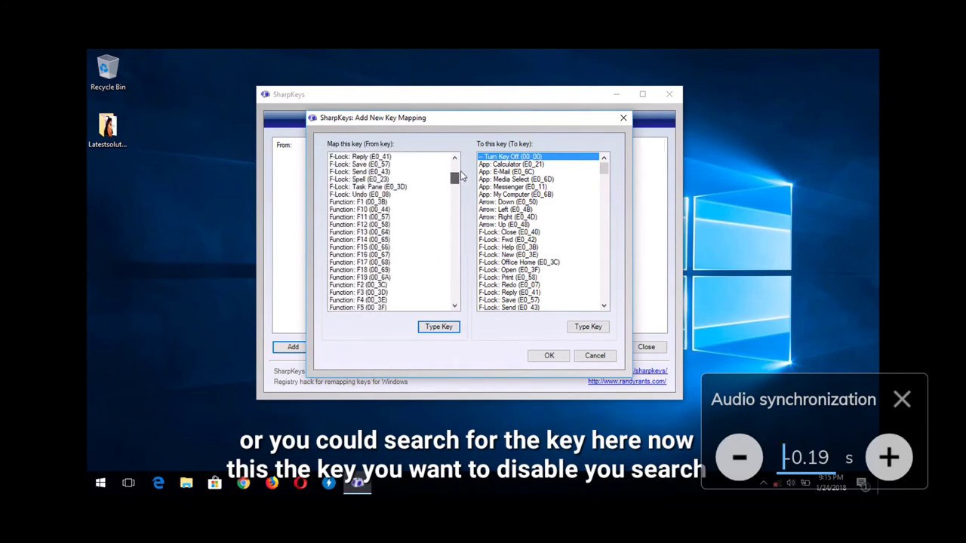
scroll("down", 3)
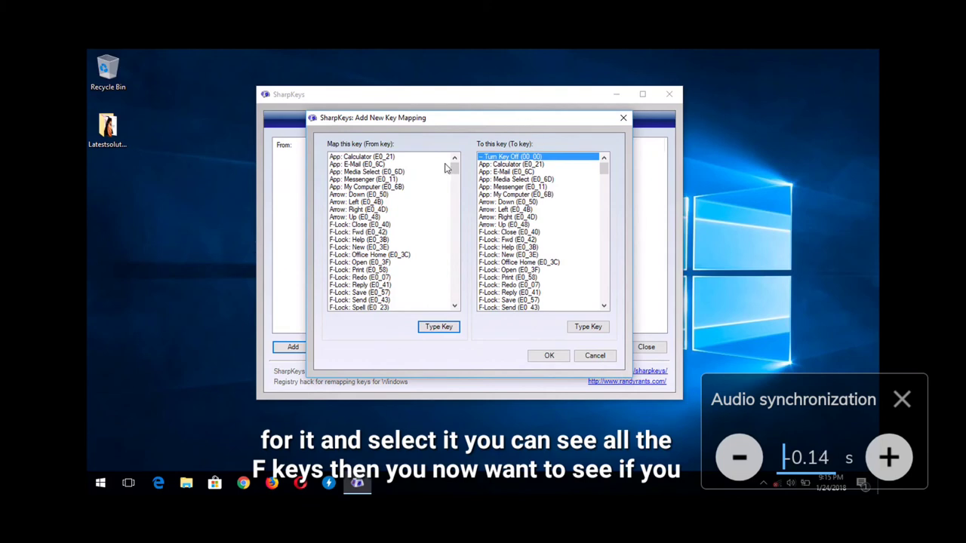
left_click(510, 156)
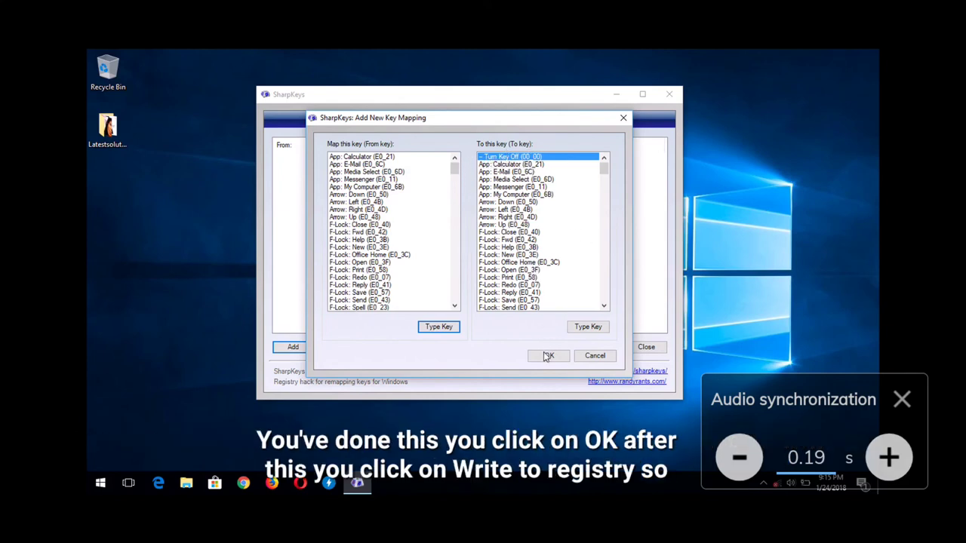
left_click(547, 356)
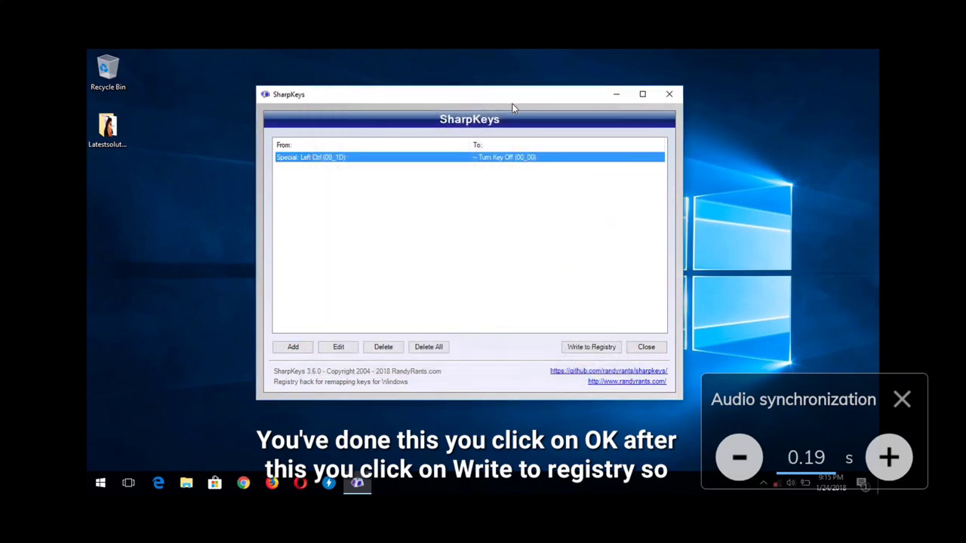
left_click(592, 346)
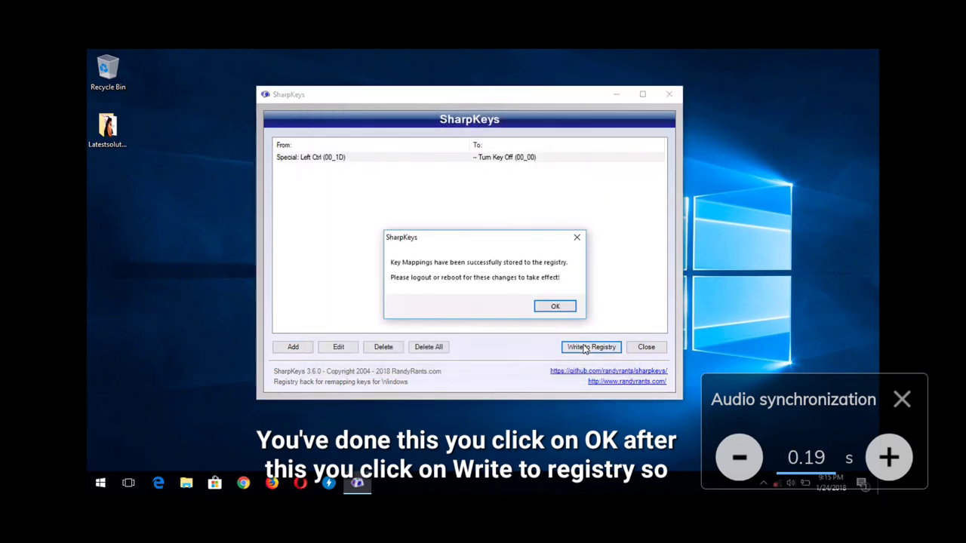